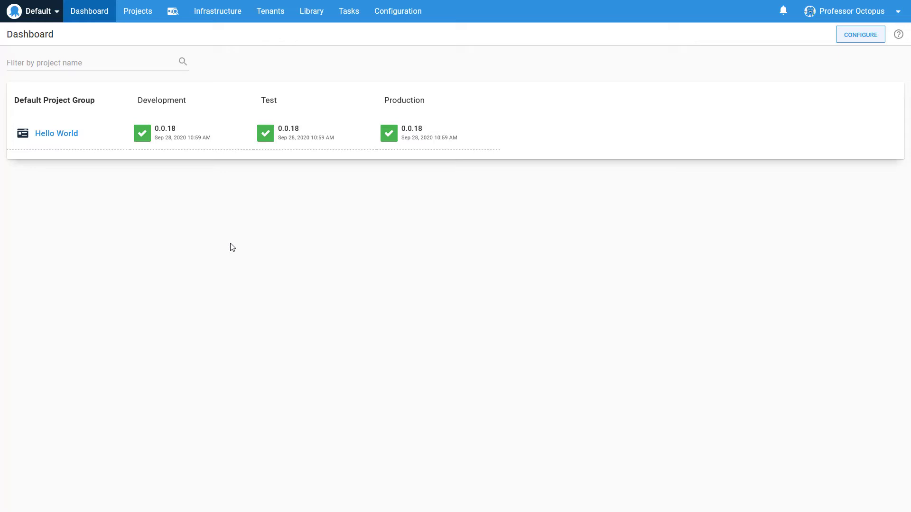
# Go to Configuration and show the Subscriptions list.
pyautogui.click(397, 11)
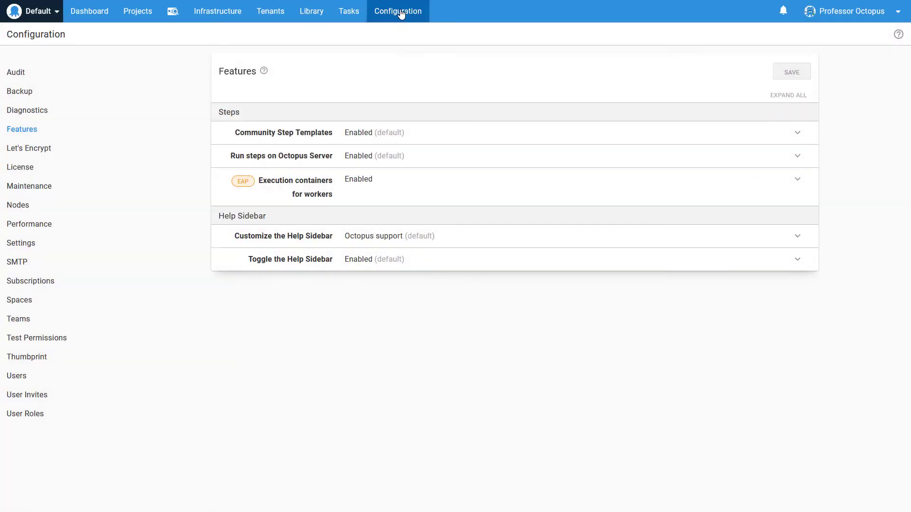
pyautogui.moveTo(30, 281)
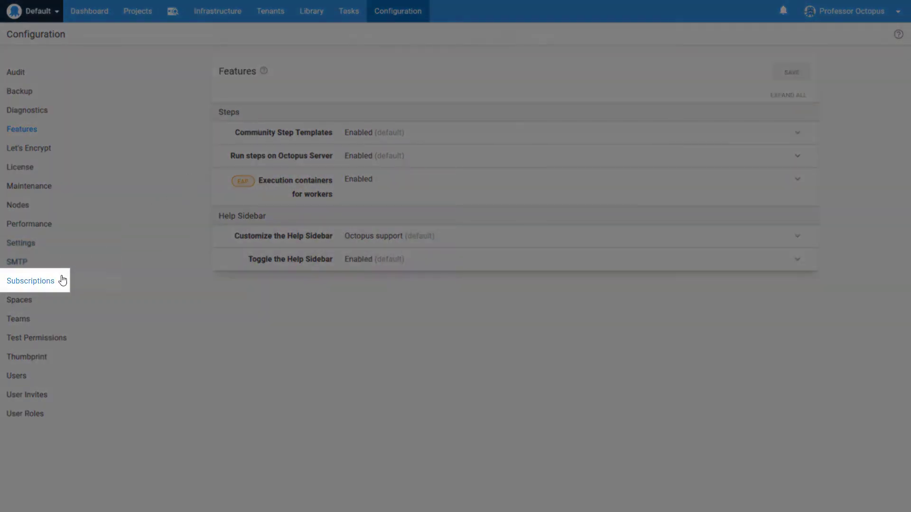
pyautogui.click(30, 281)
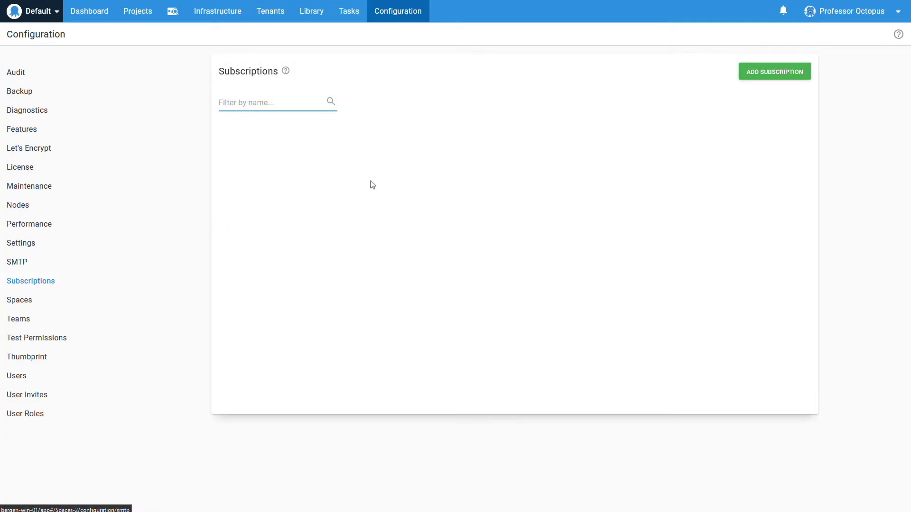
# Add a subscription and name it 'Production machine health'.
pyautogui.click(774, 71)
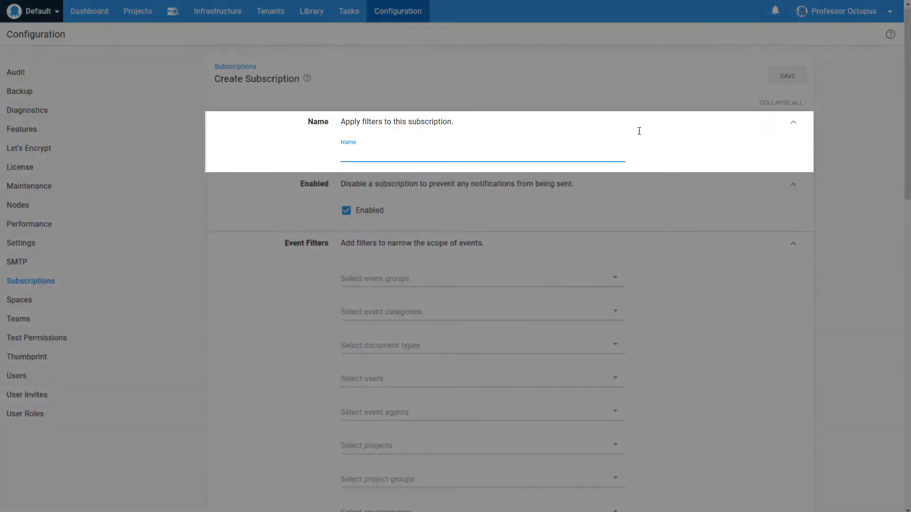
pyautogui.write('Produc')
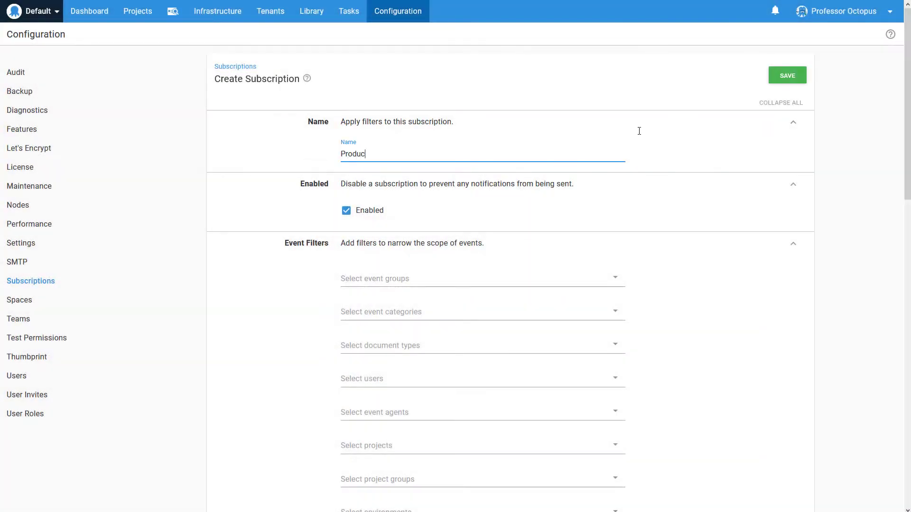
pyautogui.write('tion machine')
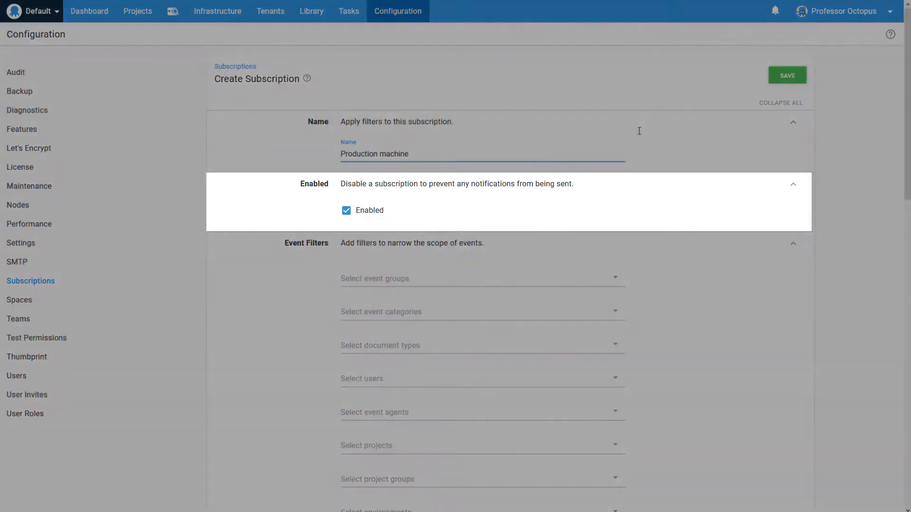
pyautogui.write('health')
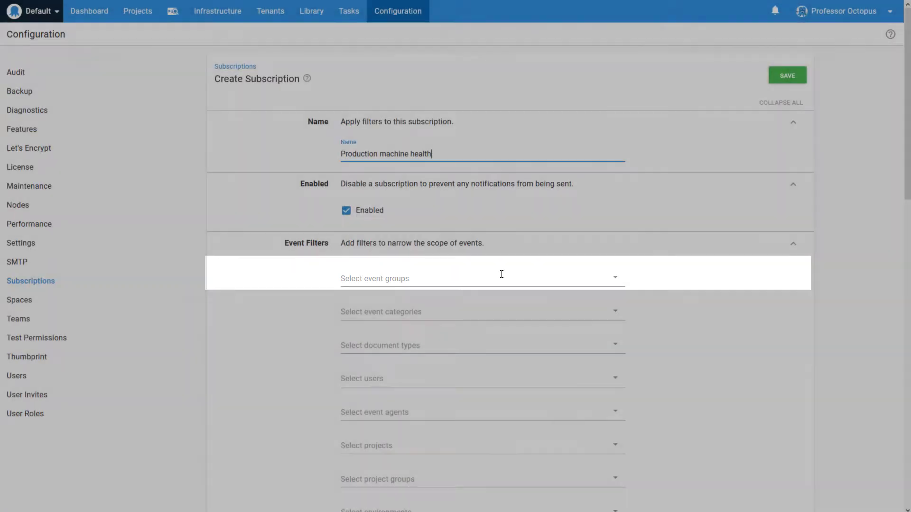
pyautogui.moveTo(498, 277)
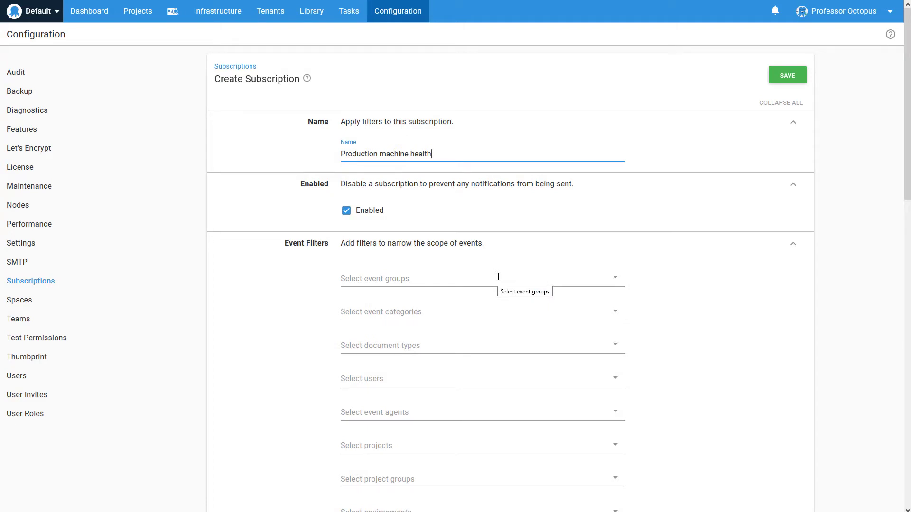
# Filter on the 'Machine is no longer available for deployment' event group.
pyautogui.click(481, 278)
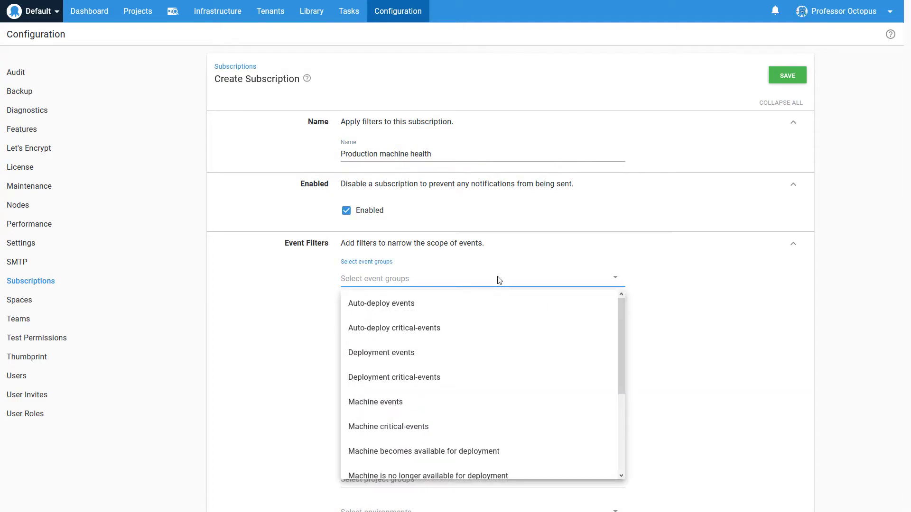
pyautogui.write('mach')
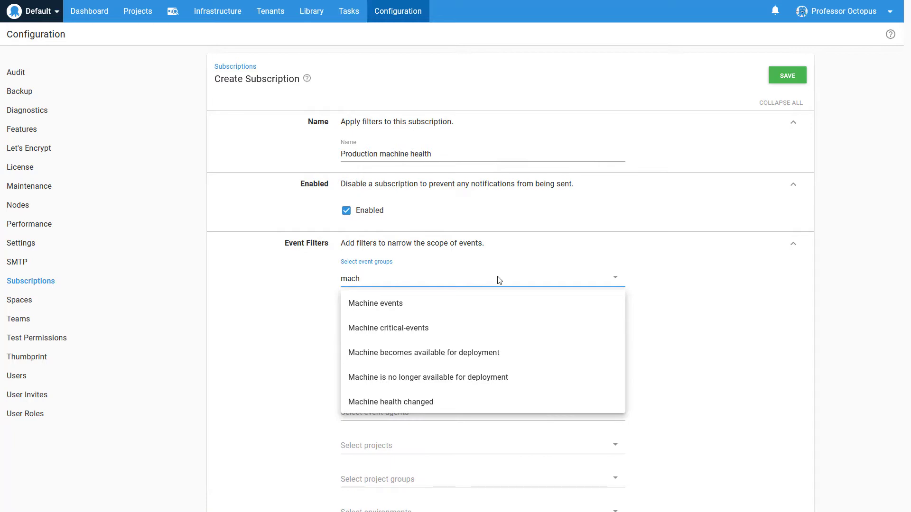
pyautogui.click(427, 376)
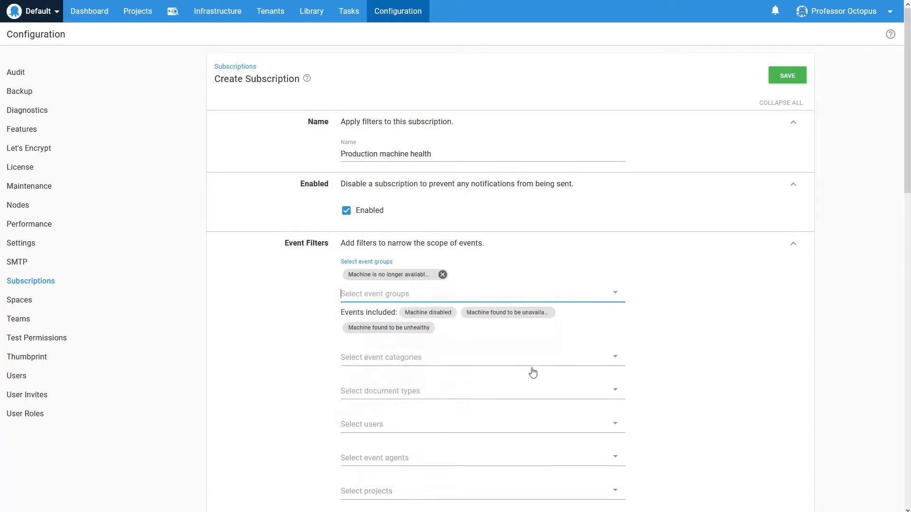
pyautogui.moveTo(506, 312)
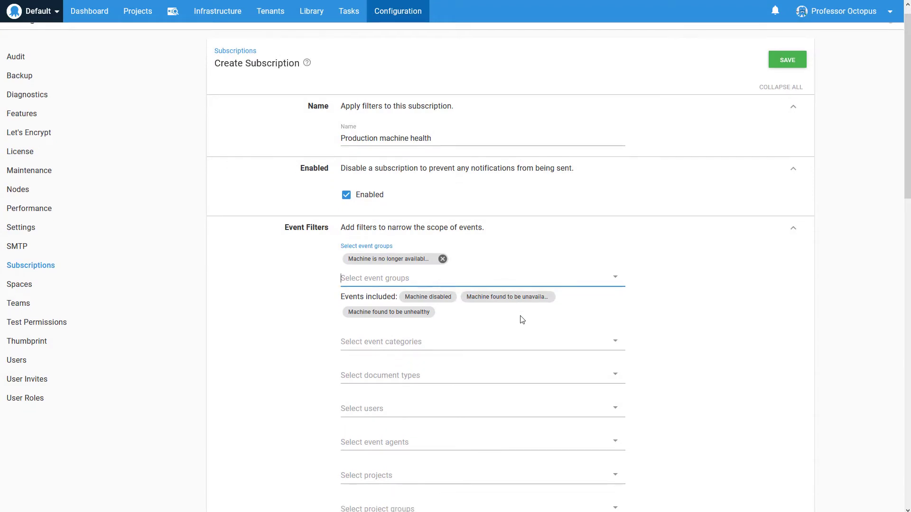
# Add the Production environment as an event filter on the subscription.
pyautogui.scroll(-3)
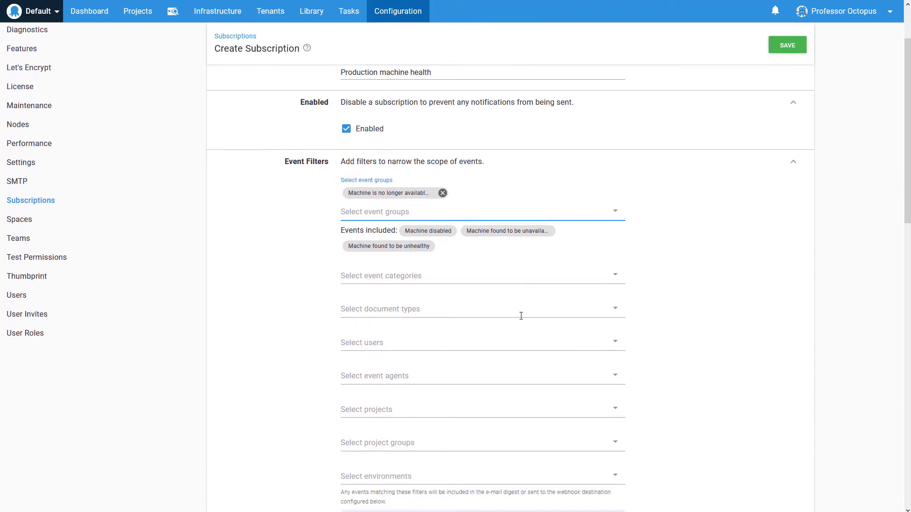
pyautogui.click(482, 212)
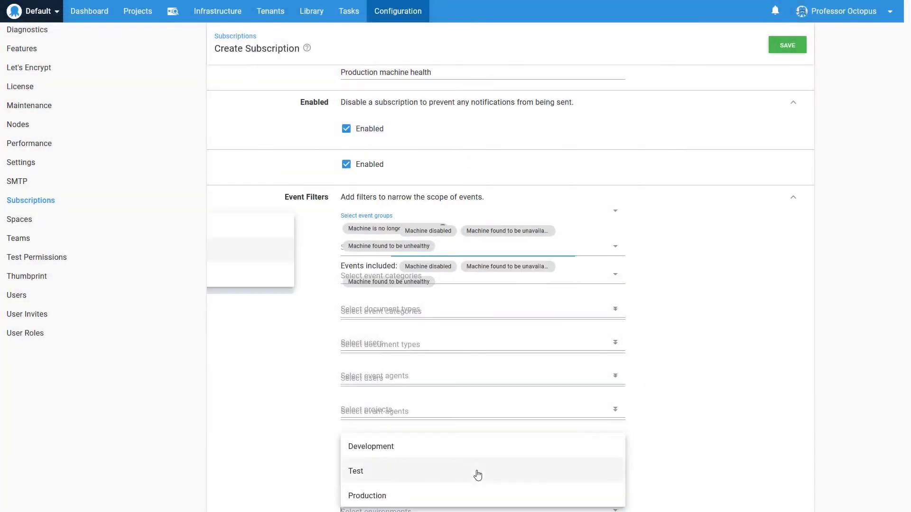
pyautogui.click(367, 495)
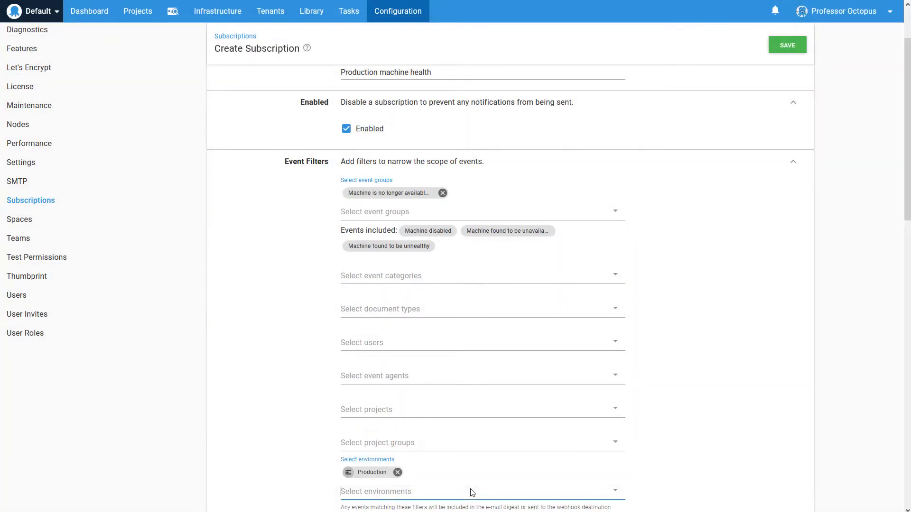
pyautogui.scroll(-3)
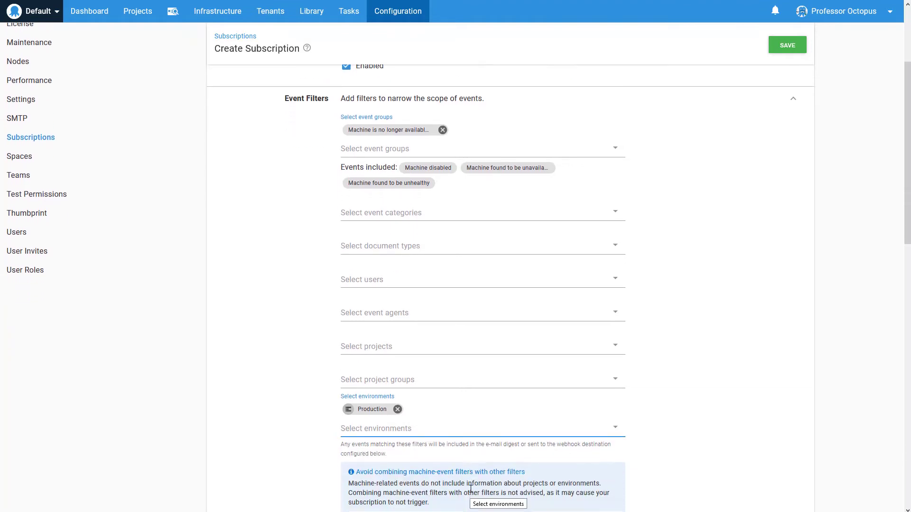
pyautogui.scroll(-3)
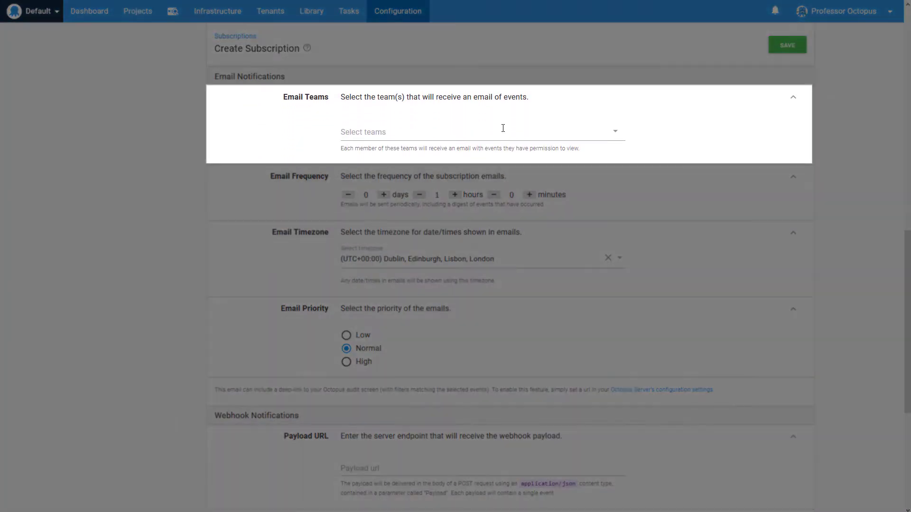
# Set the Server Admin team as the email notification recipient.
pyautogui.click(476, 132)
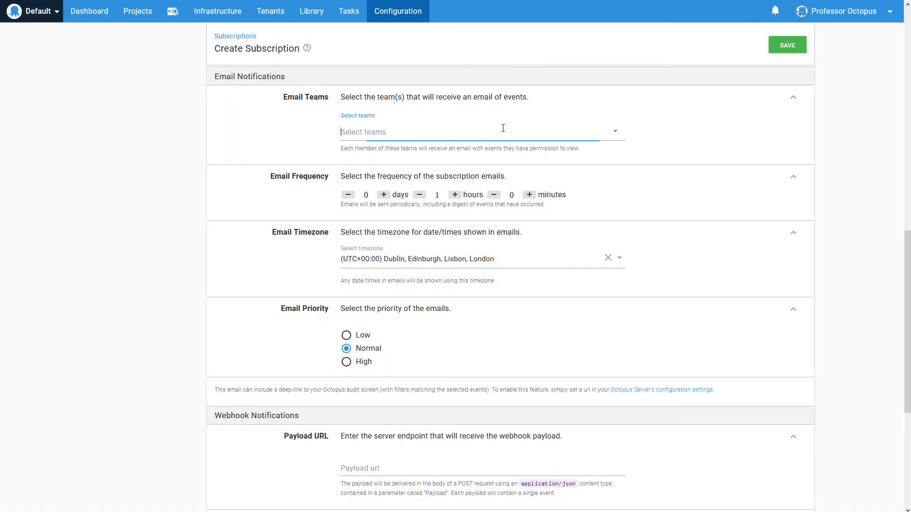
pyautogui.click(477, 132)
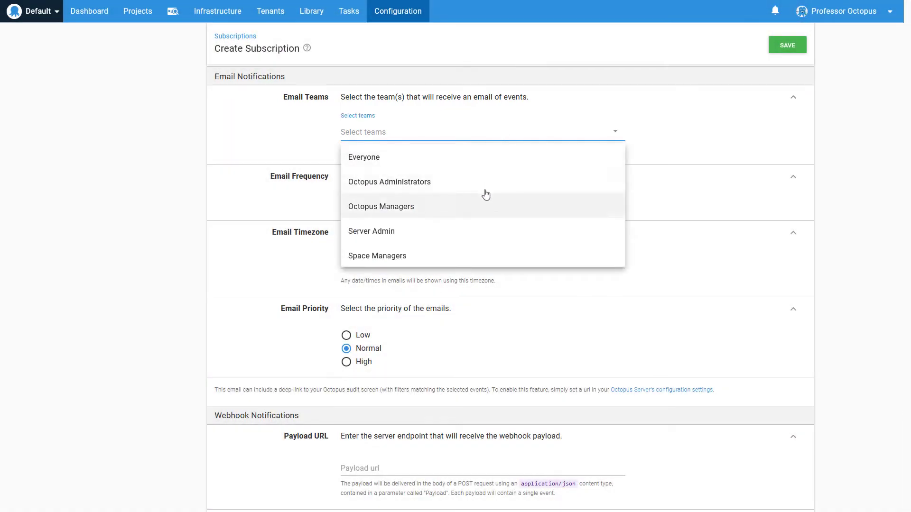
pyautogui.click(371, 230)
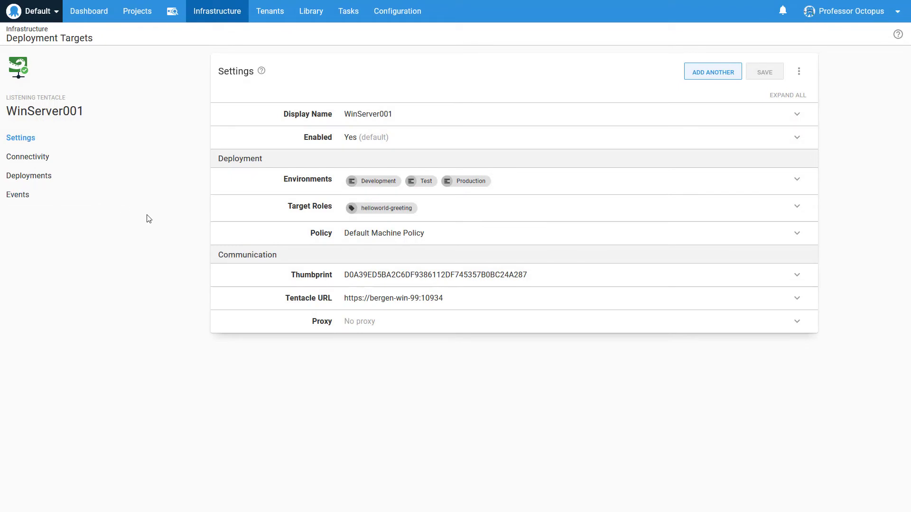
pyautogui.moveTo(28, 156)
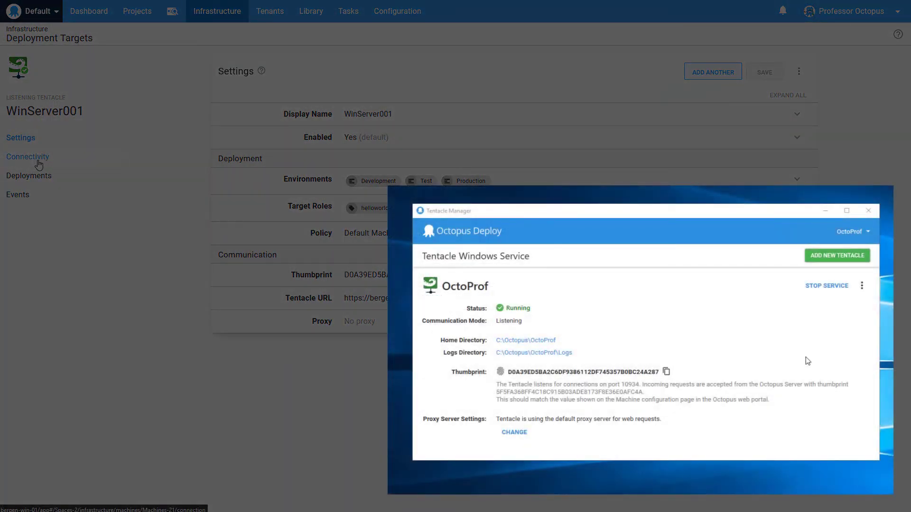
pyautogui.moveTo(826, 286)
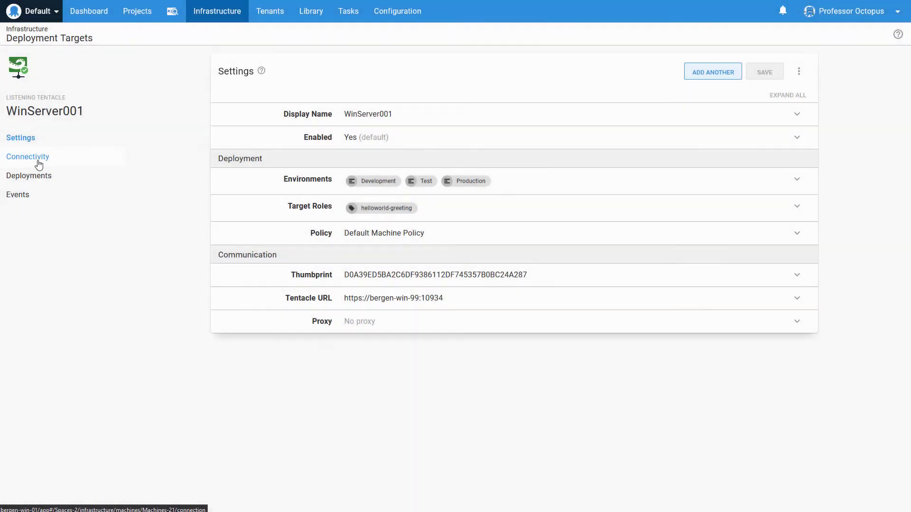
# Run a health check on WinServer001 from Connectivity and view its failure in Tasks.
pyautogui.click(28, 157)
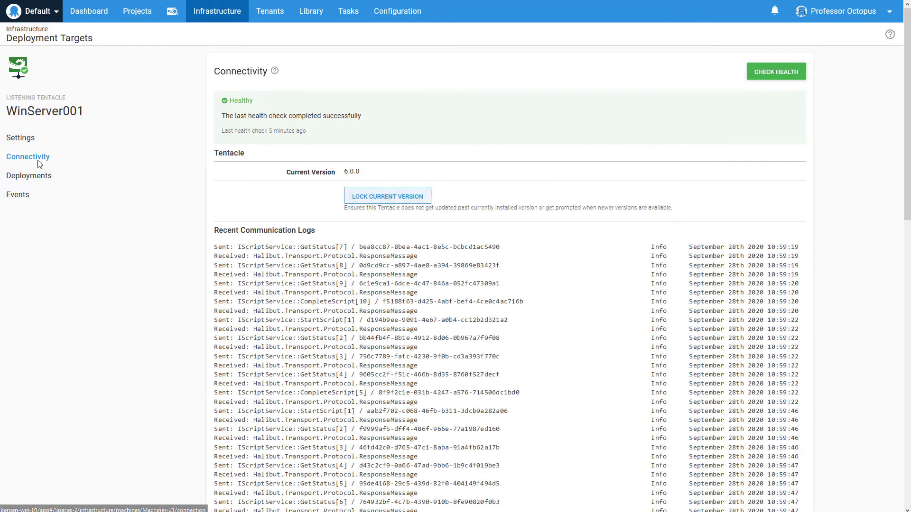
pyautogui.click(775, 71)
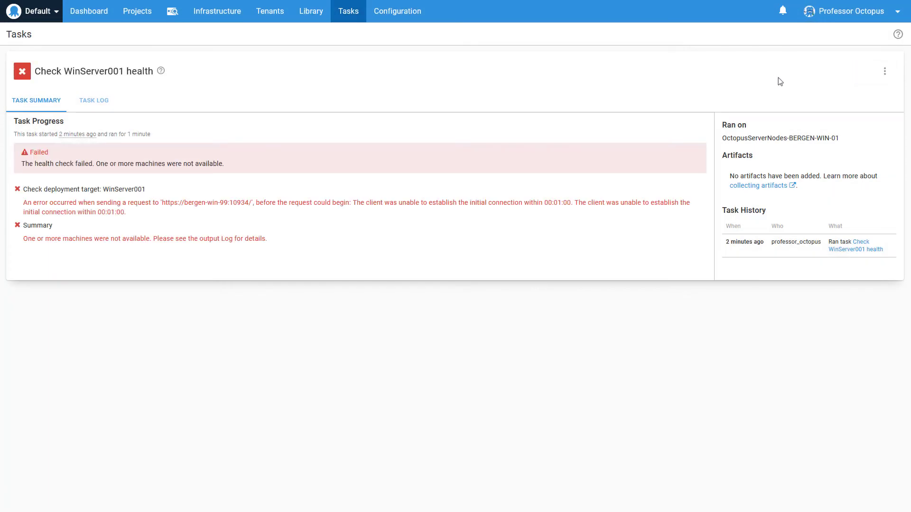
pyautogui.click(348, 11)
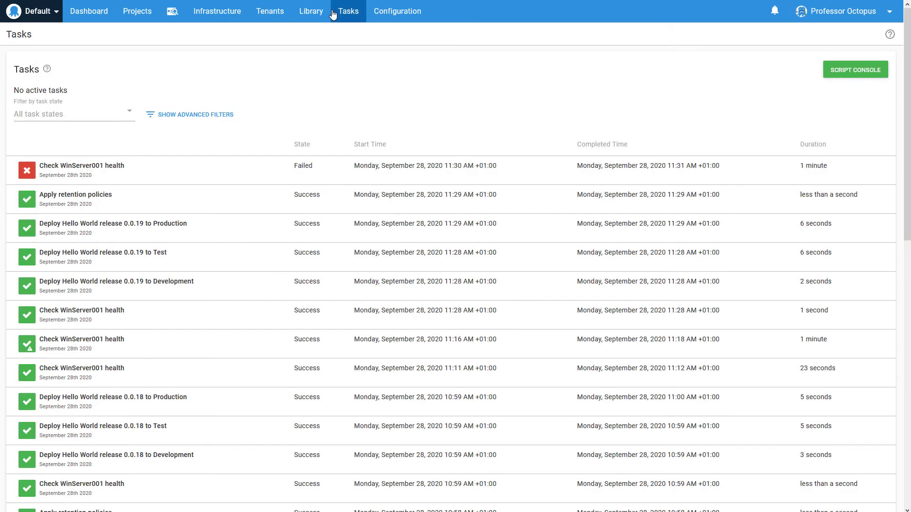